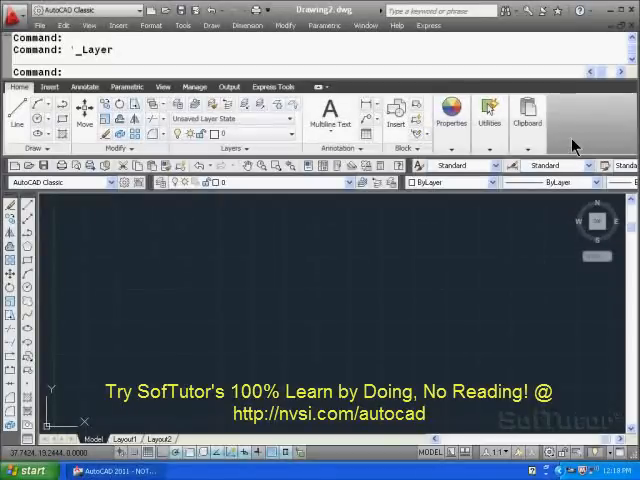
{"action": "mouse_move", "coordinate": [420, 240]}
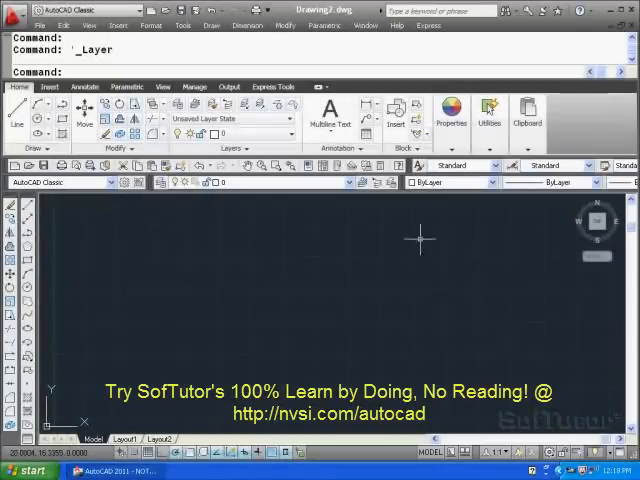
{"action": "mouse_move", "coordinate": [275, 188]}
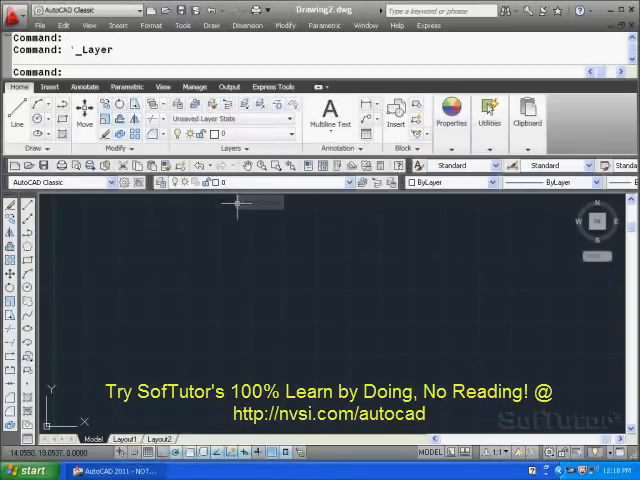
{"action": "mouse_move", "coordinate": [233, 211]}
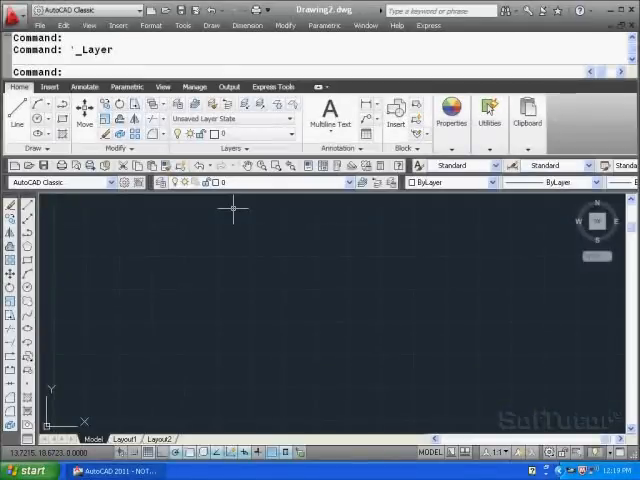
{"action": "mouse_move", "coordinate": [205, 205]}
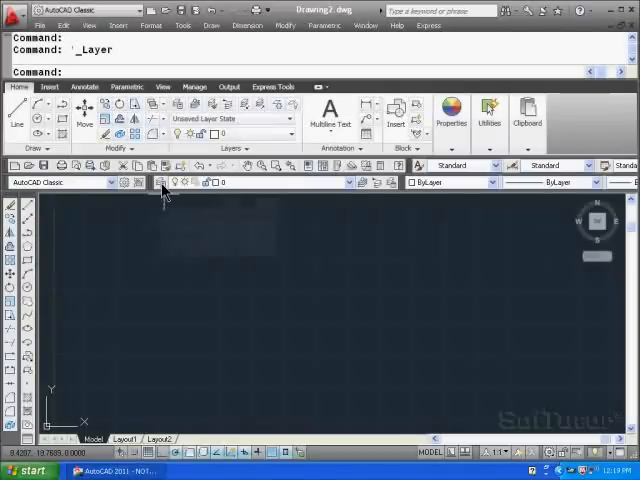
{"action": "mouse_move", "coordinate": [163, 182]}
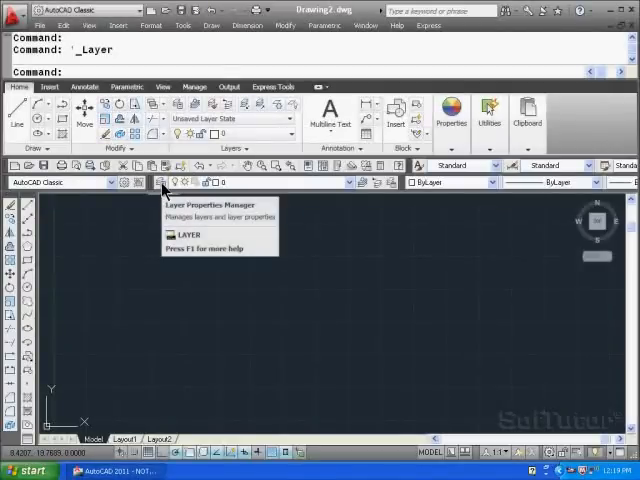
Bring up the Layer Properties Manager and review layer 0's default columns
{"action": "left_click", "coordinate": [164, 181]}
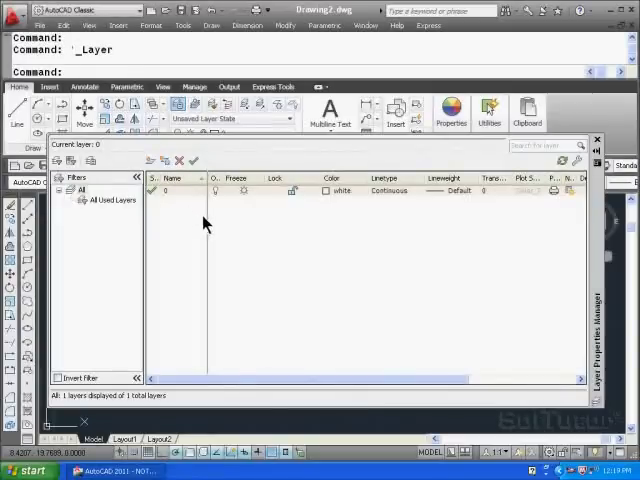
{"action": "mouse_move", "coordinate": [222, 204]}
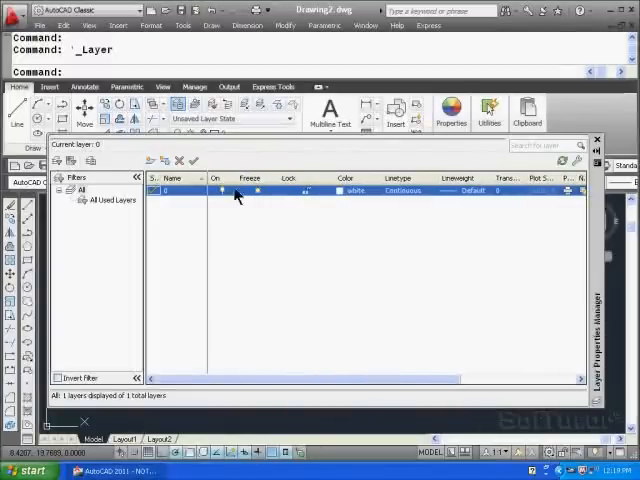
{"action": "mouse_move", "coordinate": [295, 200]}
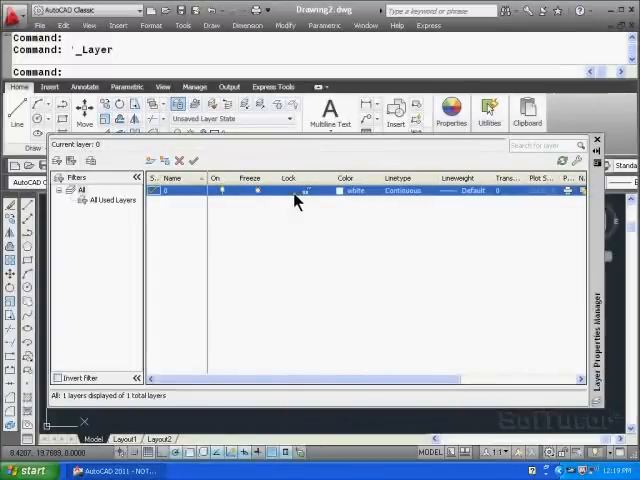
{"action": "mouse_move", "coordinate": [400, 199]}
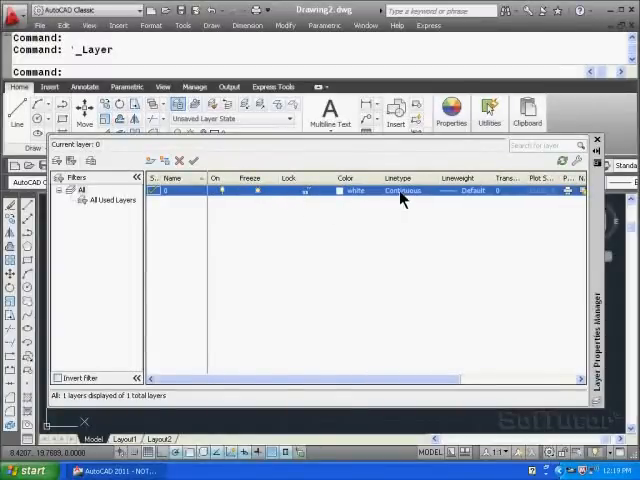
{"action": "mouse_move", "coordinate": [495, 289]}
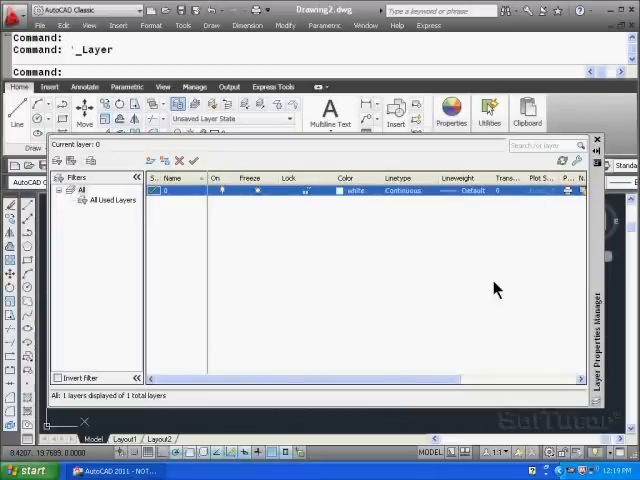
{"action": "scroll", "scroll_direction": "right", "scroll_amount": 3}
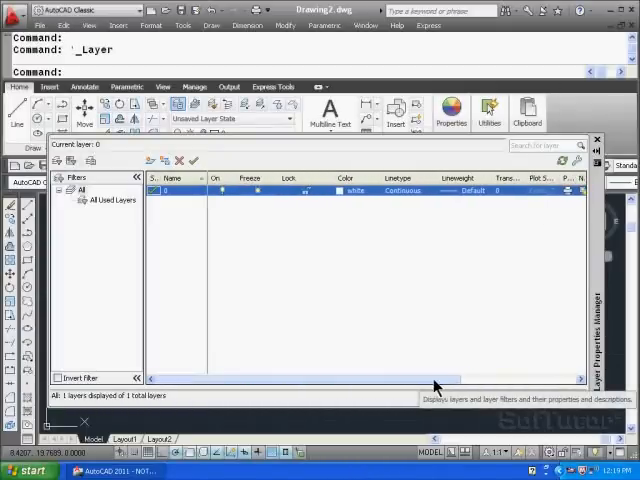
{"action": "mouse_move", "coordinate": [306, 323]}
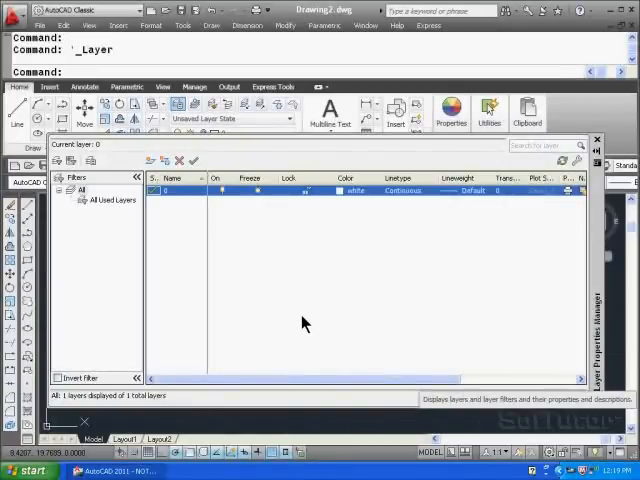
{"action": "mouse_move", "coordinate": [197, 232]}
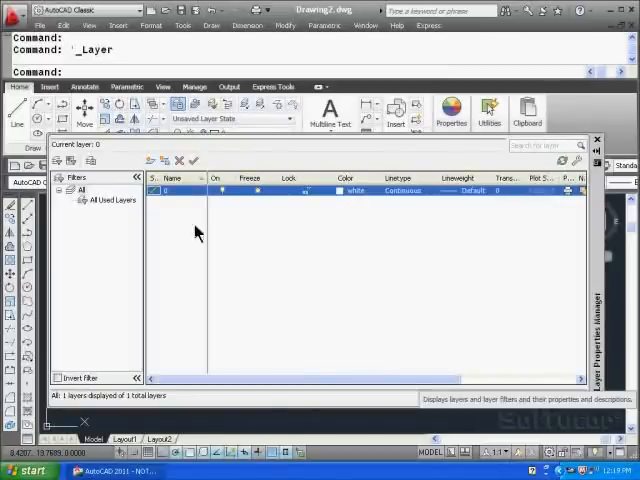
{"action": "mouse_move", "coordinate": [152, 161]}
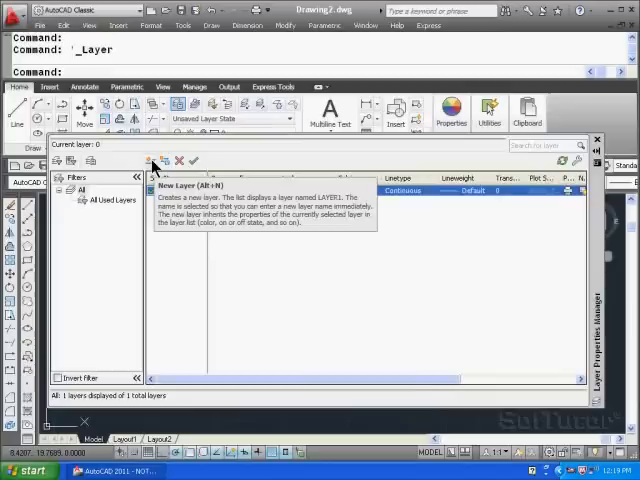
Create three new layers and rename them object, center and hidden
{"action": "left_click", "coordinate": [148, 161]}
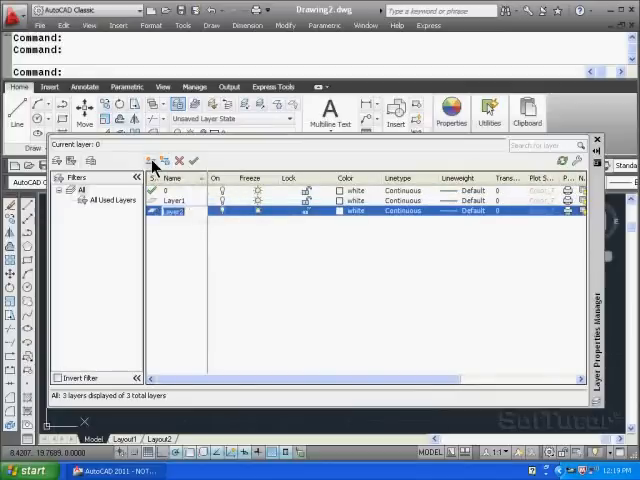
{"action": "left_click", "coordinate": [150, 161]}
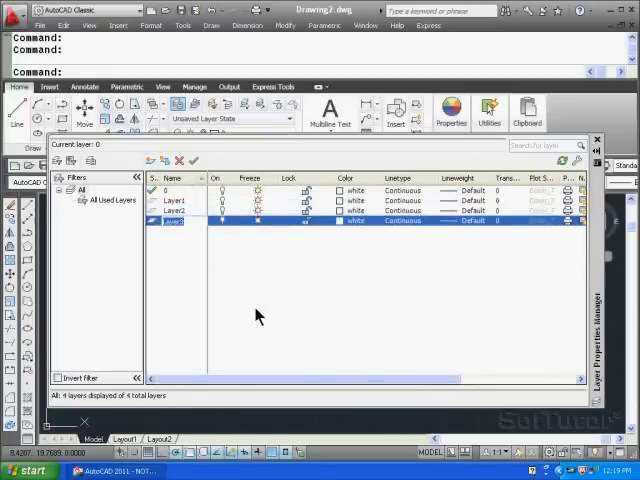
{"action": "mouse_move", "coordinate": [258, 312]}
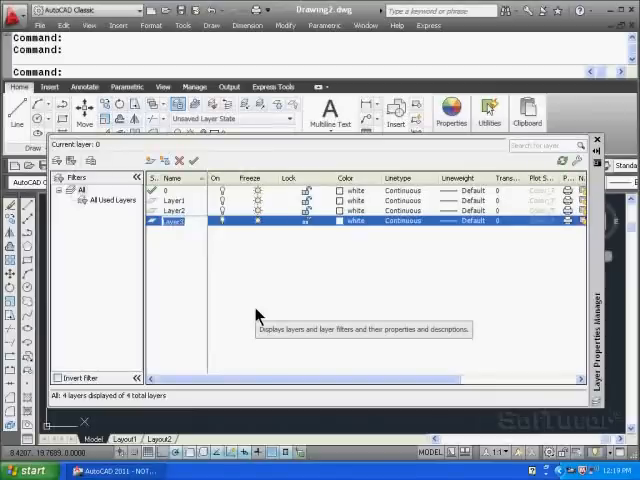
{"action": "double_click", "coordinate": [172, 221]}
{"action": "type", "text": "object"}
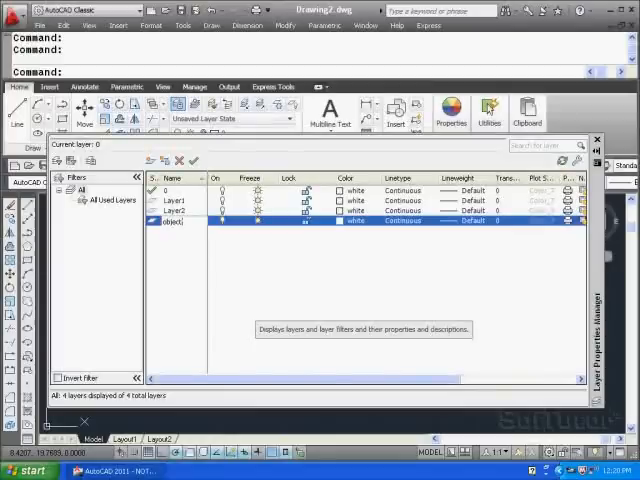
{"action": "left_click", "coordinate": [175, 211]}
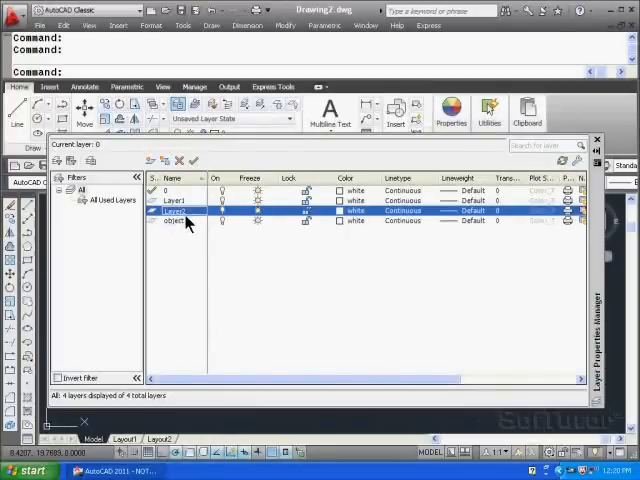
{"action": "double_click", "coordinate": [177, 211]}
{"action": "type", "text": "center"}
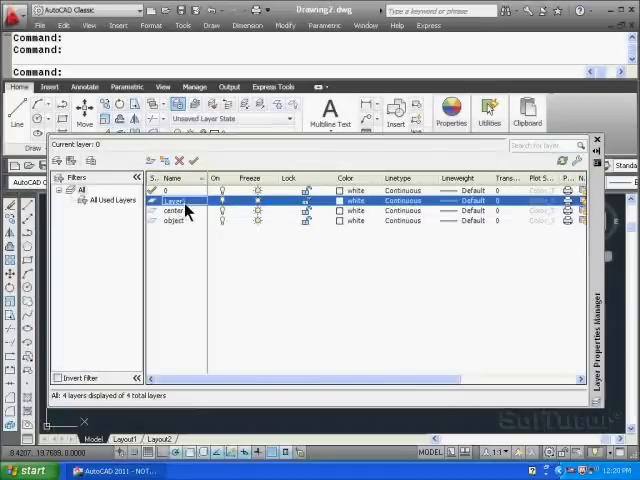
{"action": "double_click", "coordinate": [175, 200]}
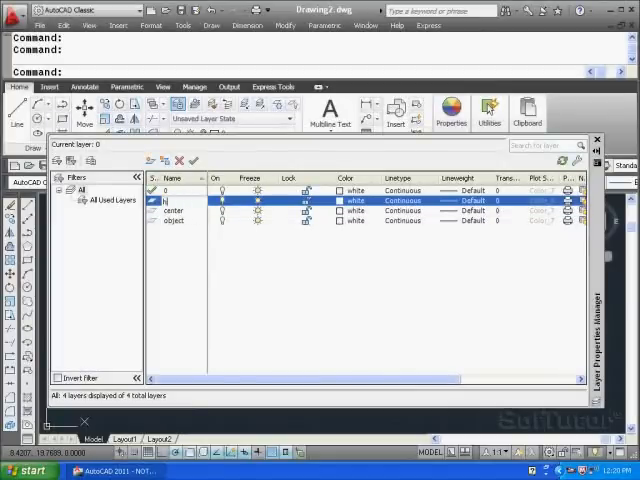
{"action": "type", "text": "hidden"}
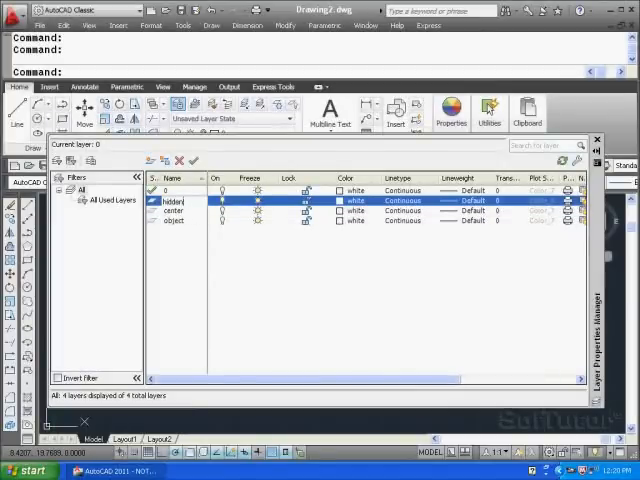
{"action": "mouse_move", "coordinate": [222, 258]}
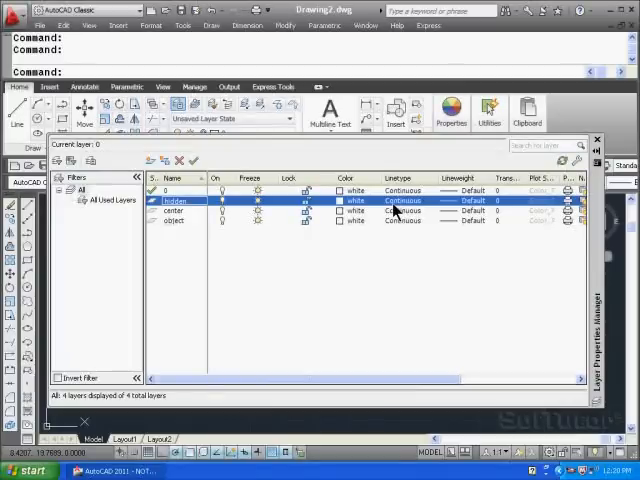
{"action": "mouse_move", "coordinate": [371, 238]}
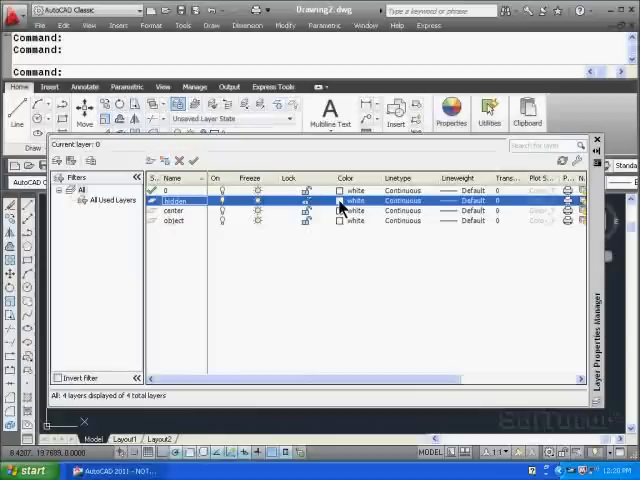
Assign colour 30 to hidden, cyan to center and yellow to object
{"action": "left_click", "coordinate": [345, 200]}
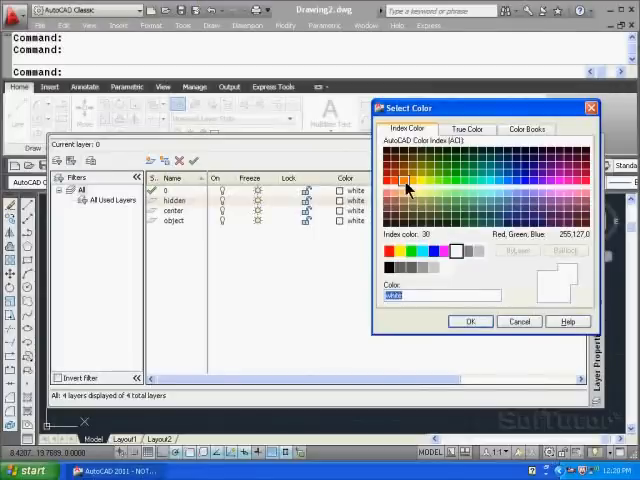
{"action": "left_click", "coordinate": [402, 180]}
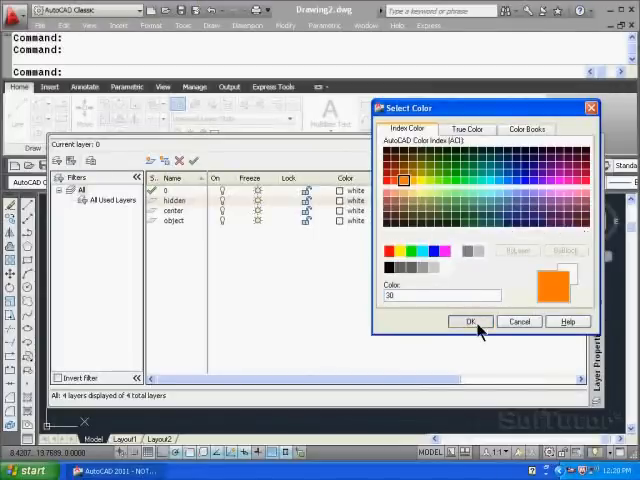
{"action": "left_click", "coordinate": [469, 321]}
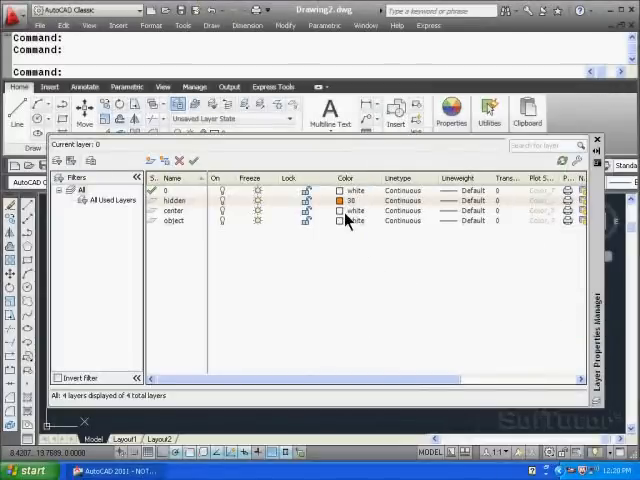
{"action": "left_click", "coordinate": [357, 221]}
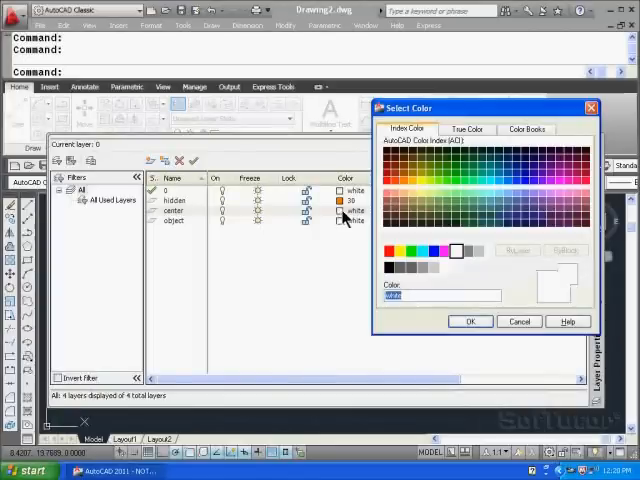
{"action": "left_click", "coordinate": [425, 251]}
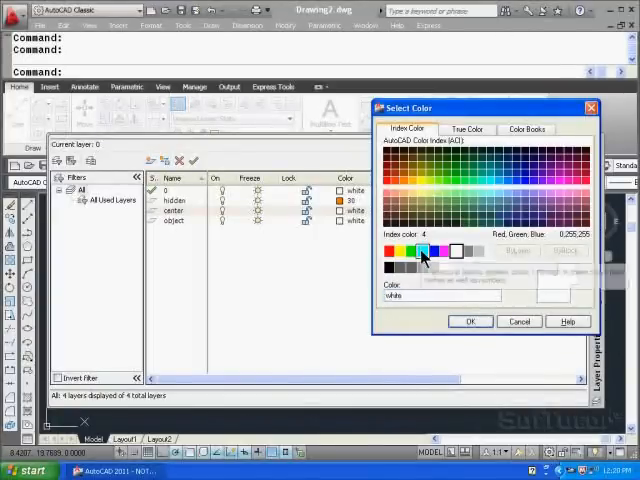
{"action": "left_click", "coordinate": [470, 321]}
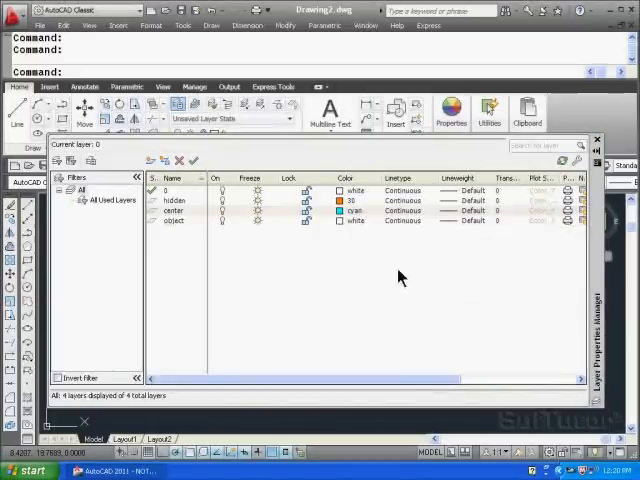
{"action": "left_click", "coordinate": [353, 222]}
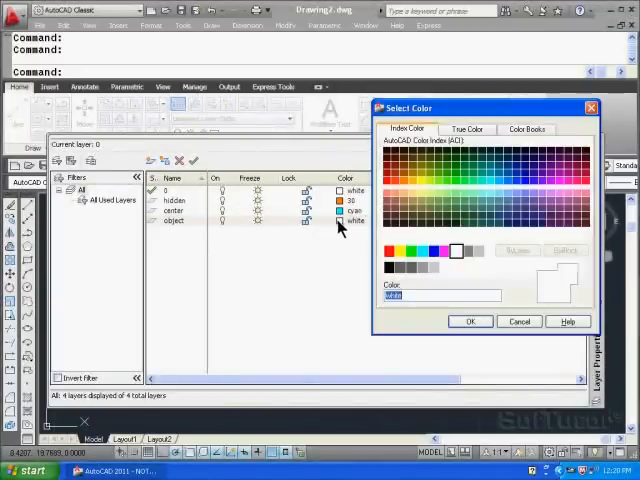
{"action": "left_click", "coordinate": [400, 251]}
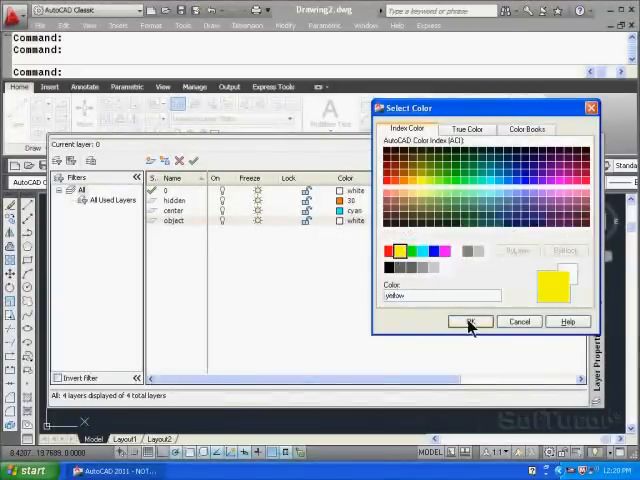
{"action": "left_click", "coordinate": [470, 322]}
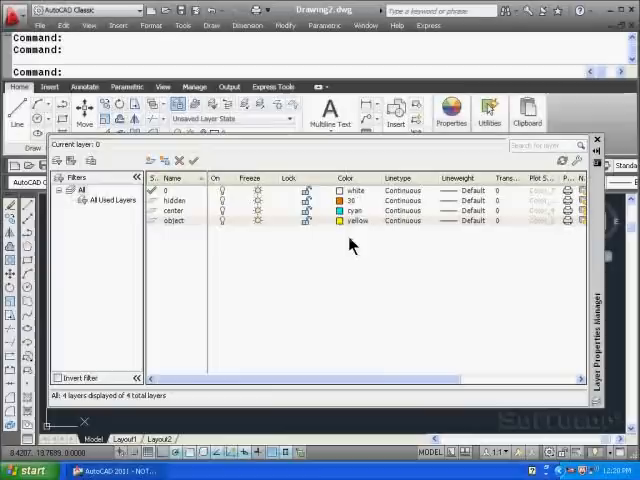
{"action": "mouse_move", "coordinate": [355, 247]}
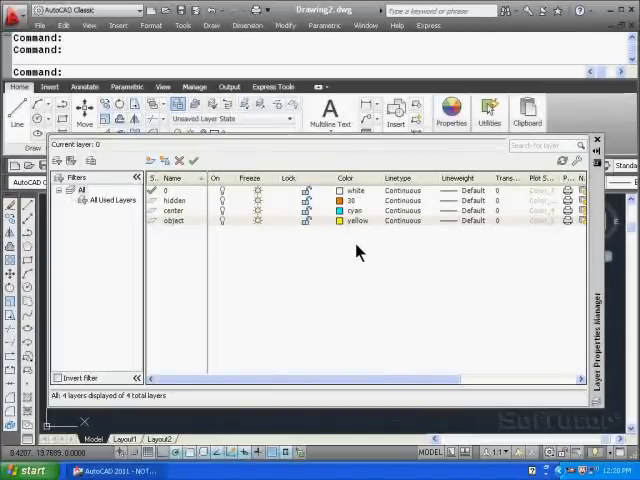
{"action": "mouse_move", "coordinate": [357, 251]}
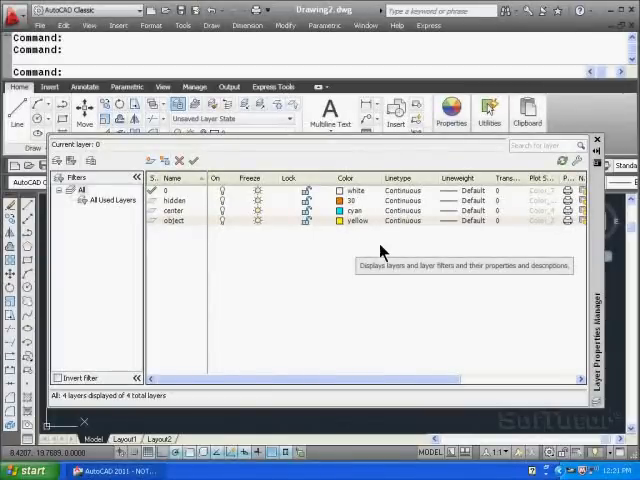
{"action": "mouse_move", "coordinate": [404, 234]}
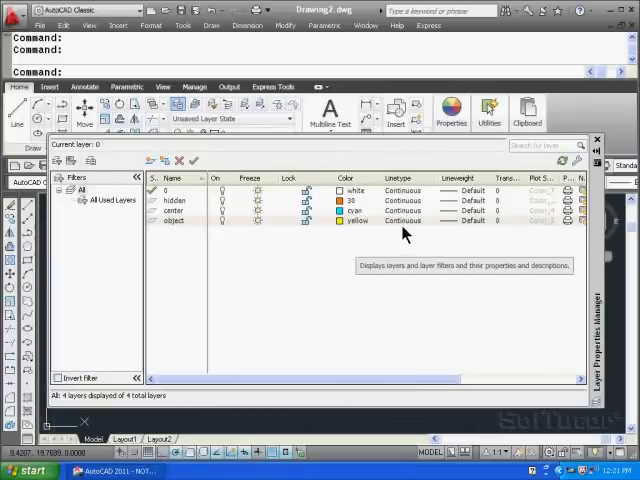
{"action": "mouse_move", "coordinate": [400, 222]}
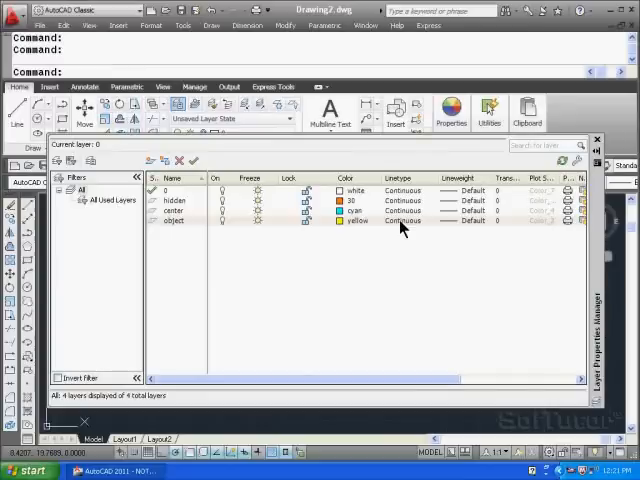
{"action": "mouse_move", "coordinate": [405, 221]}
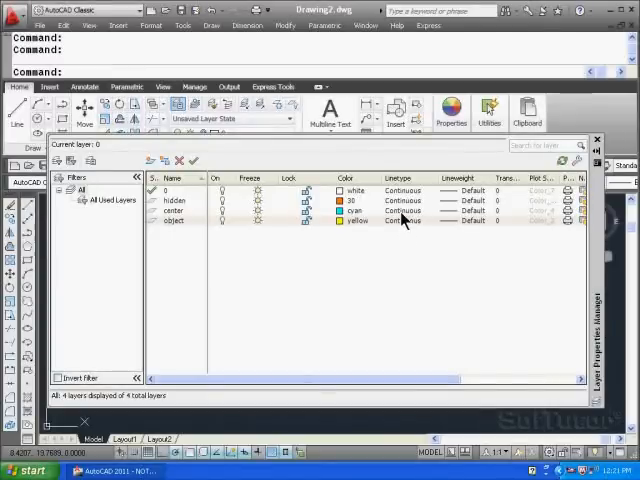
Load CENTER from acad.lin and make it the center layer's linetype
{"action": "left_click", "coordinate": [403, 221]}
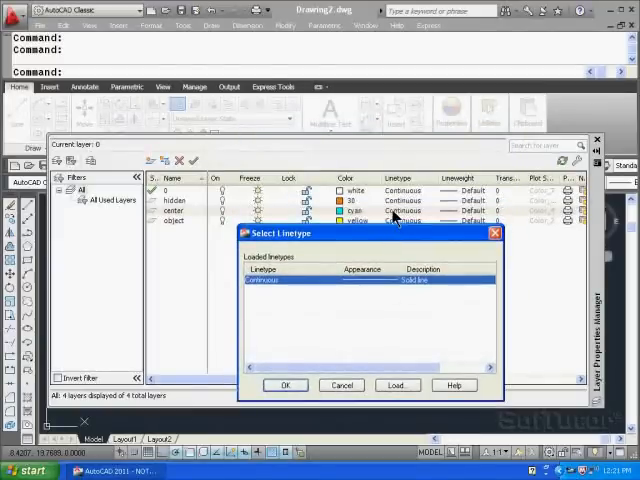
{"action": "mouse_move", "coordinate": [218, 222]}
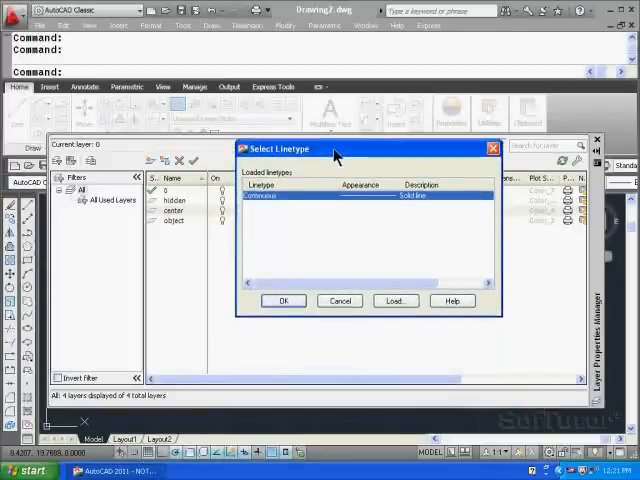
{"action": "mouse_move", "coordinate": [350, 235]}
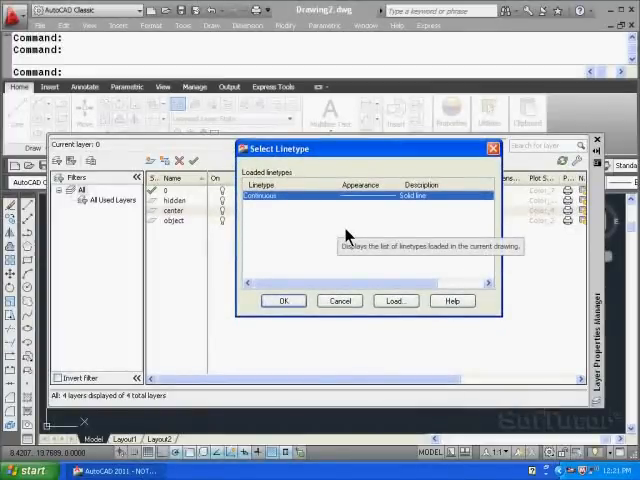
{"action": "mouse_move", "coordinate": [363, 258]}
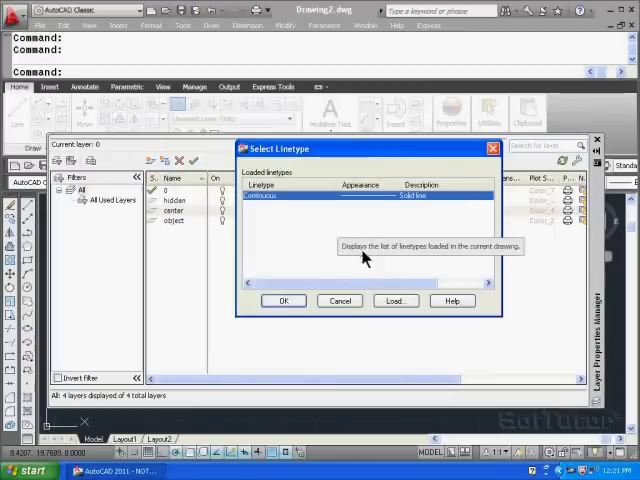
{"action": "left_click", "coordinate": [396, 300]}
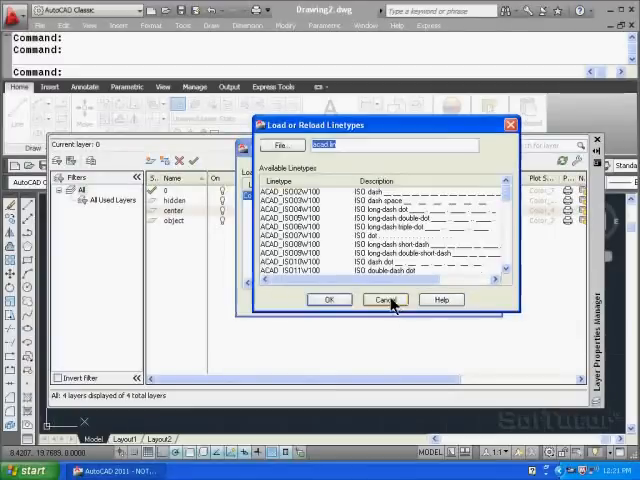
{"action": "mouse_move", "coordinate": [308, 240]}
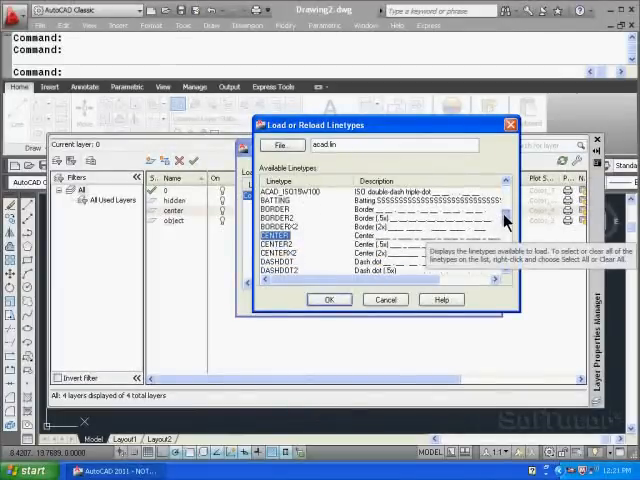
{"action": "scroll", "scroll_direction": "down", "scroll_amount": 3}
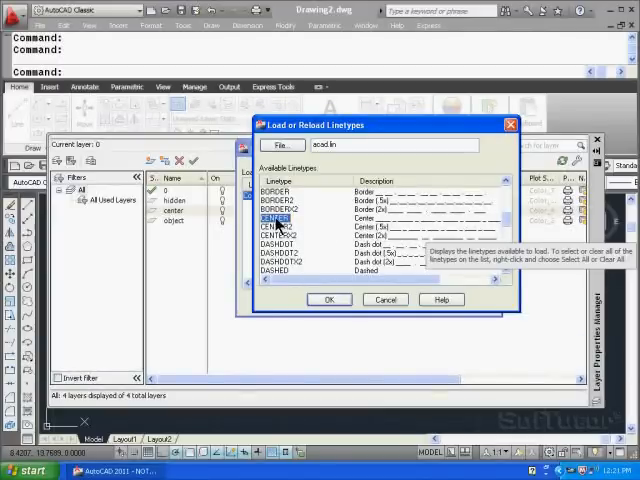
{"action": "left_click", "coordinate": [322, 299]}
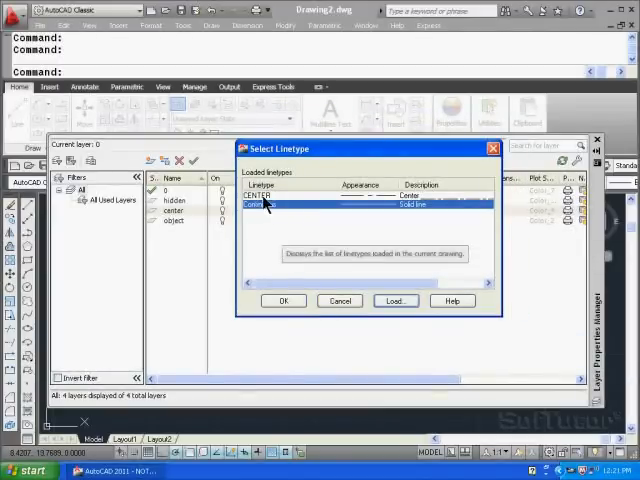
{"action": "left_click", "coordinate": [283, 300]}
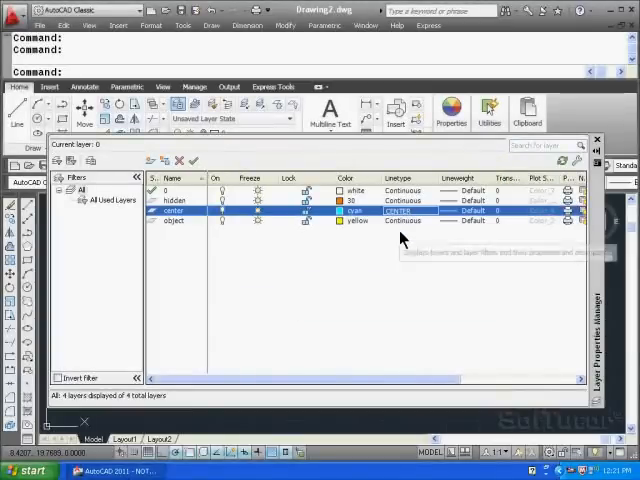
{"action": "mouse_move", "coordinate": [400, 237]}
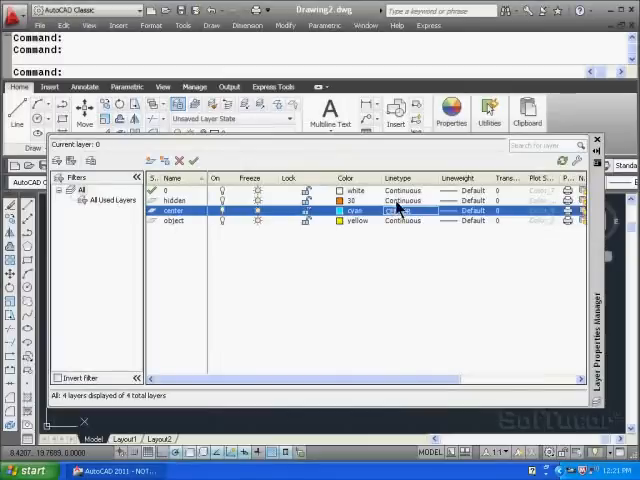
Load HIDDEN from the linetype file and make it the hidden layer's linetype
{"action": "left_click", "coordinate": [405, 210]}
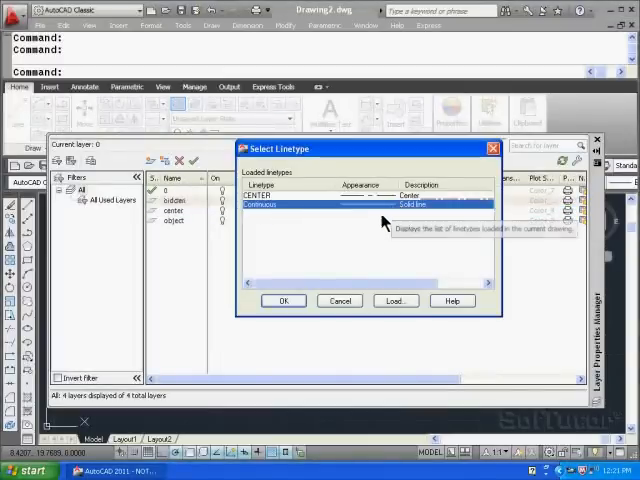
{"action": "mouse_move", "coordinate": [379, 263]}
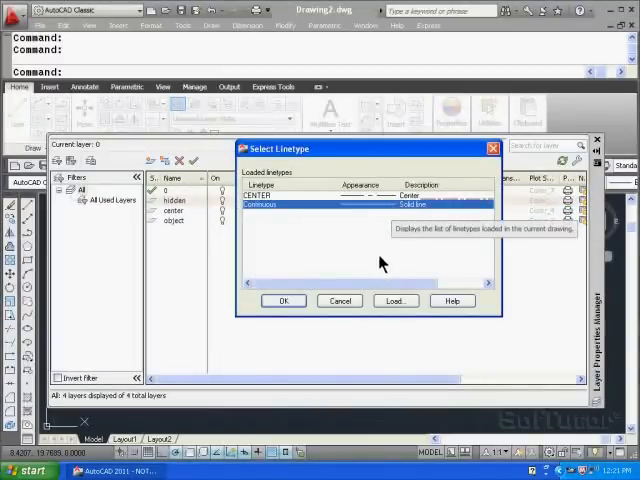
{"action": "left_click", "coordinate": [394, 301]}
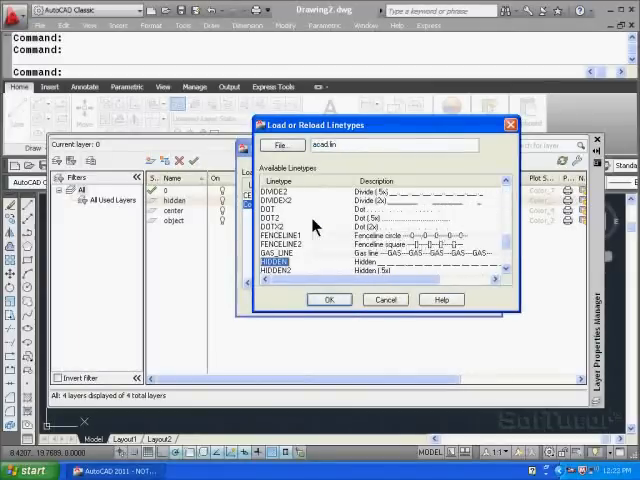
{"action": "mouse_move", "coordinate": [500, 245]}
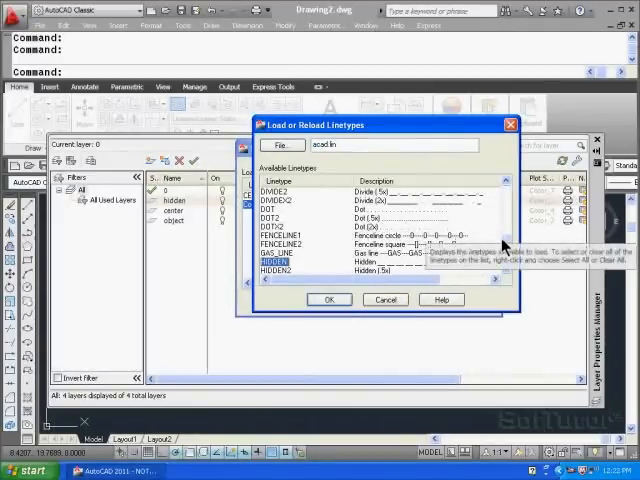
{"action": "scroll", "scroll_direction": "down", "scroll_amount": 3}
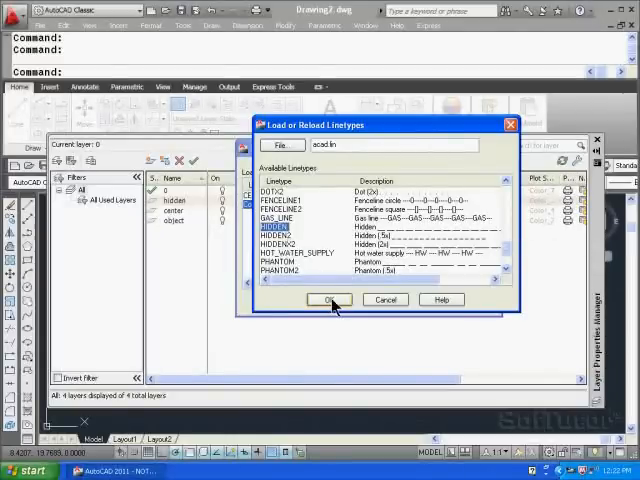
{"action": "left_click", "coordinate": [328, 299]}
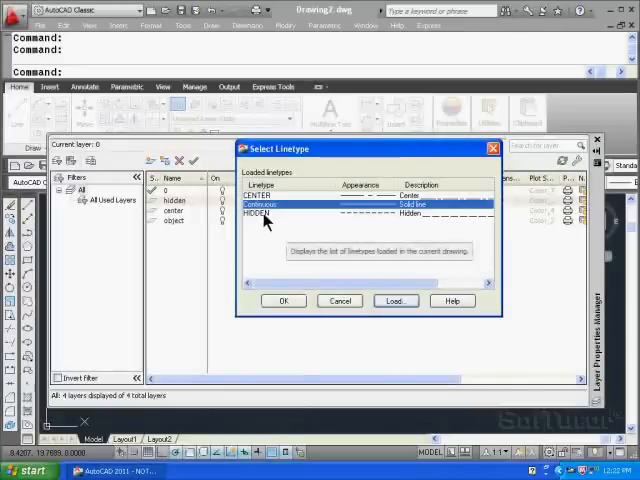
{"action": "left_click", "coordinate": [283, 300]}
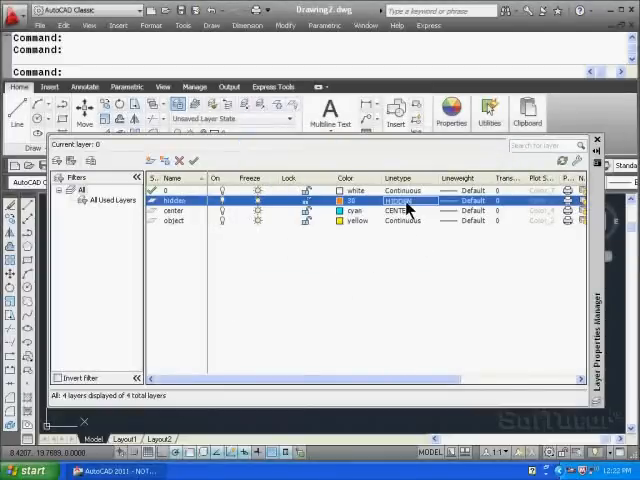
{"action": "mouse_move", "coordinate": [418, 235]}
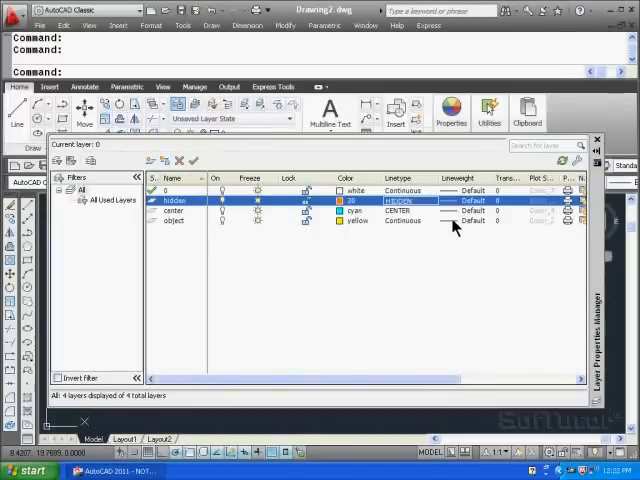
Set the object layer's lineweight to 0.30 mm
{"action": "left_click", "coordinate": [461, 201]}
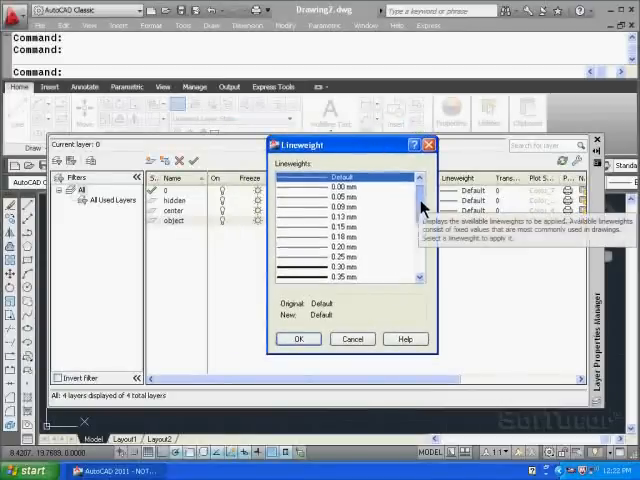
{"action": "scroll", "scroll_direction": "down", "scroll_amount": 3}
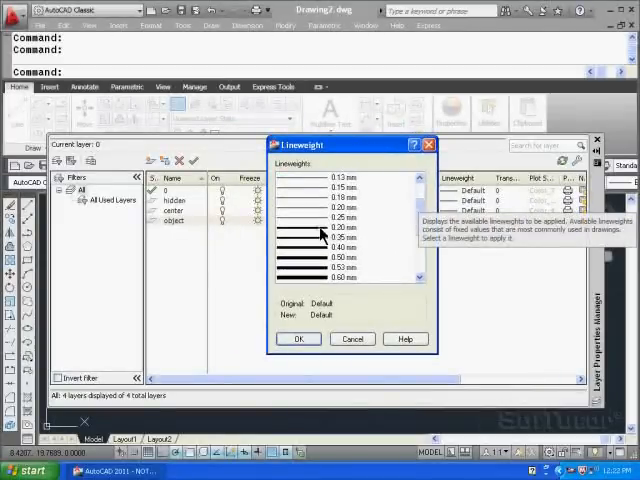
{"action": "left_click", "coordinate": [298, 338]}
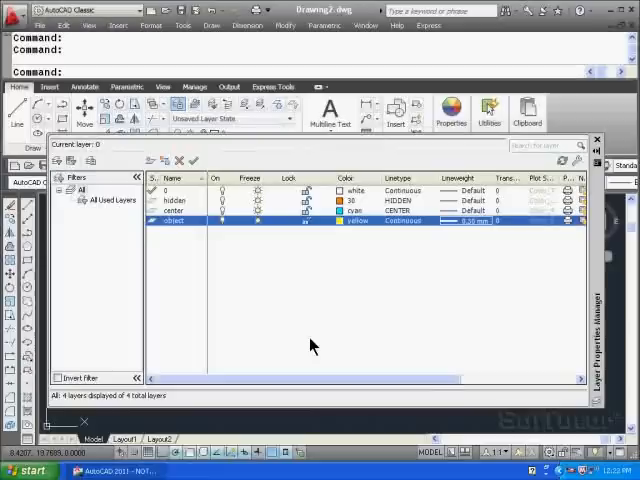
{"action": "mouse_move", "coordinate": [390, 288]}
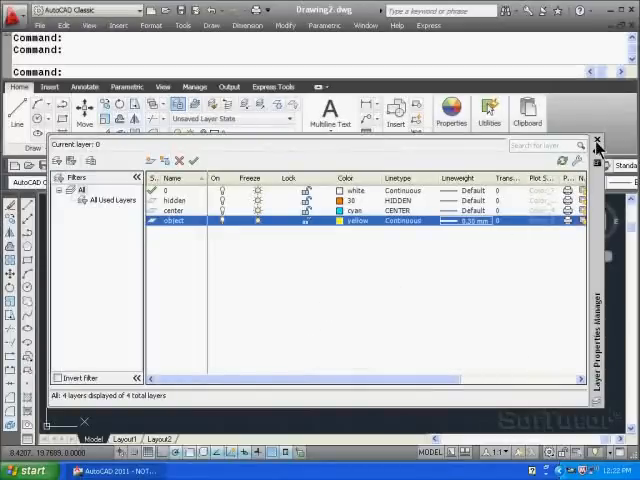
Leave the layer manager, make hidden current and draw a sample dashed line
{"action": "left_click", "coordinate": [596, 139]}
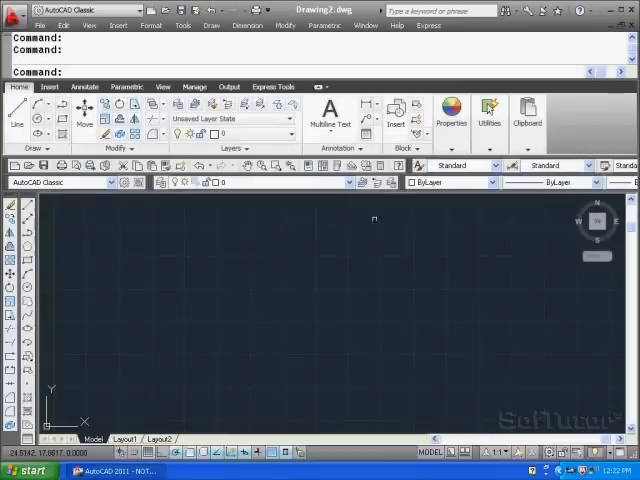
{"action": "left_click", "coordinate": [347, 182]}
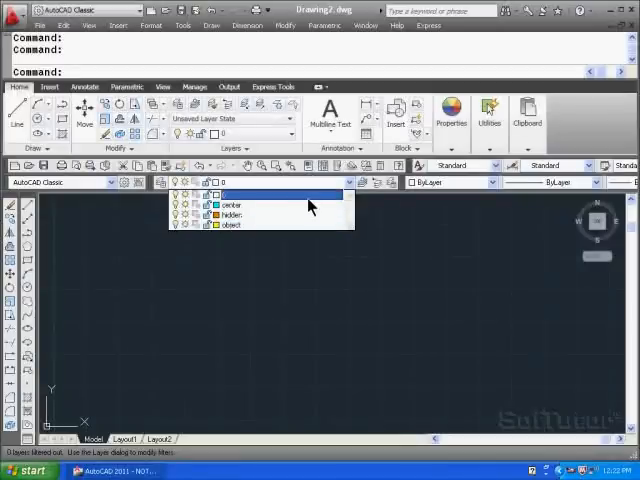
{"action": "left_click", "coordinate": [232, 202]}
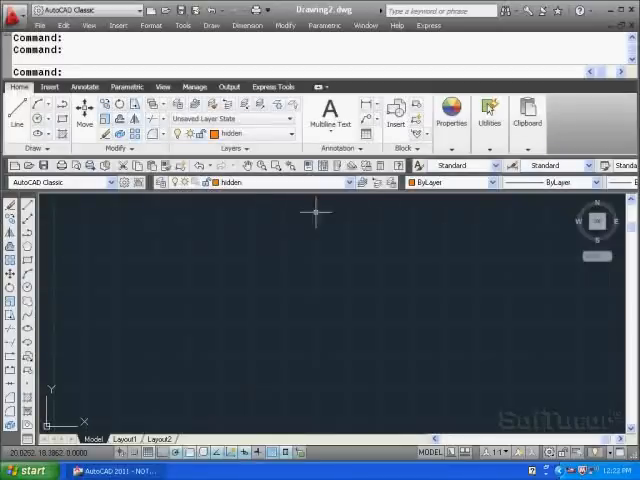
{"action": "mouse_move", "coordinate": [372, 200]}
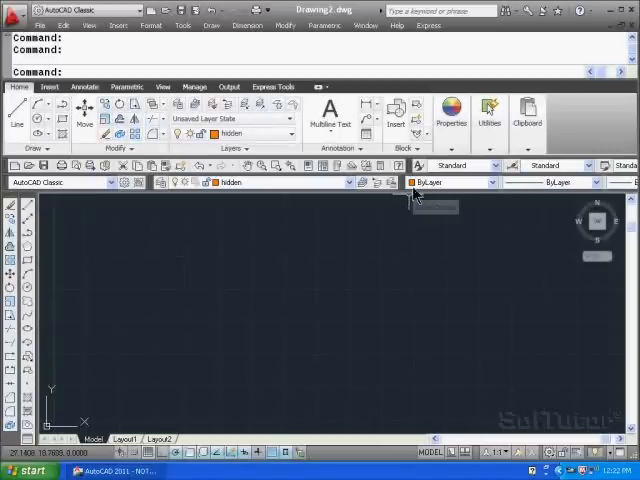
{"action": "mouse_move", "coordinate": [337, 213]}
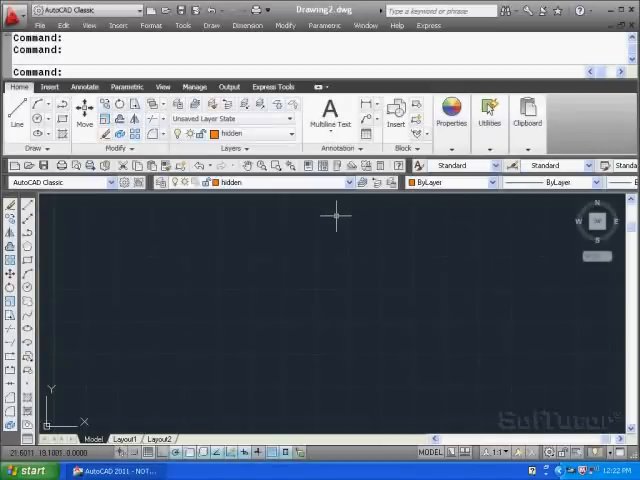
{"action": "left_click", "coordinate": [16, 118]}
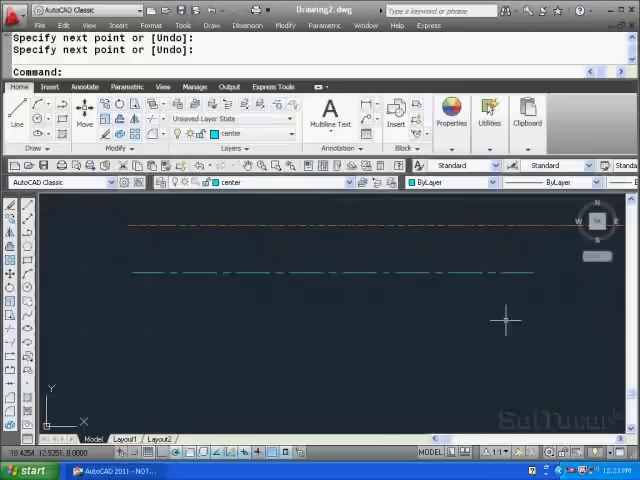
Make object current and draw a solid yellow line below the other two
{"action": "left_click", "coordinate": [345, 182]}
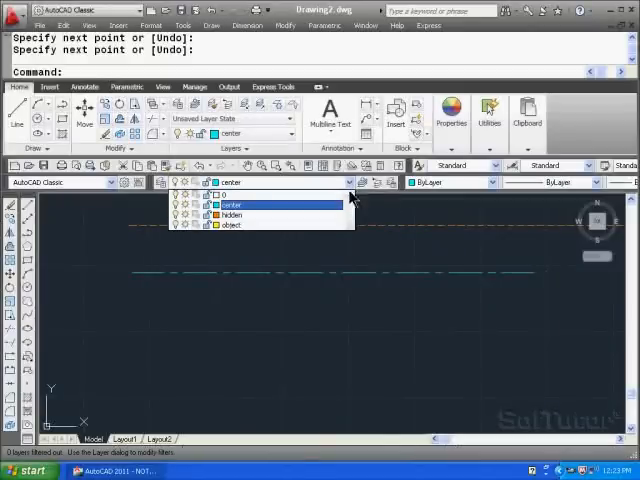
{"action": "left_click", "coordinate": [230, 224]}
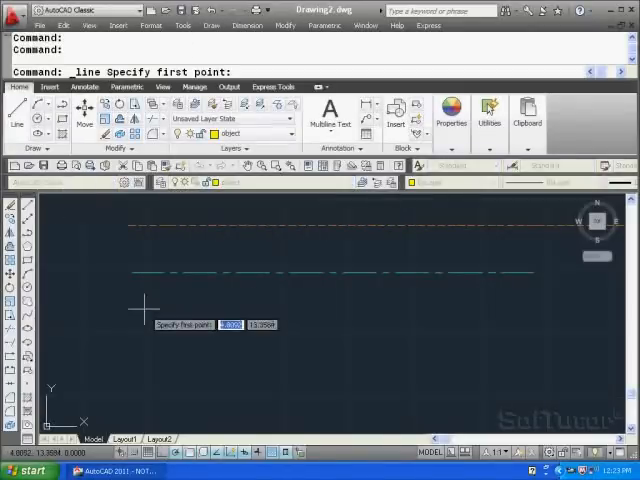
{"action": "left_click", "coordinate": [137, 303]}
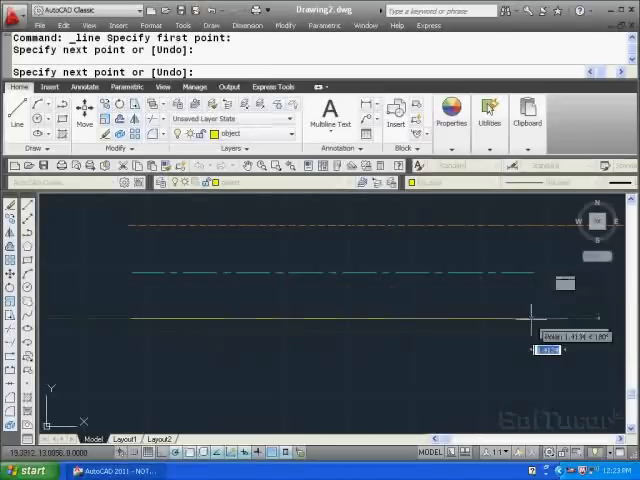
{"action": "key", "text": "Escape"}
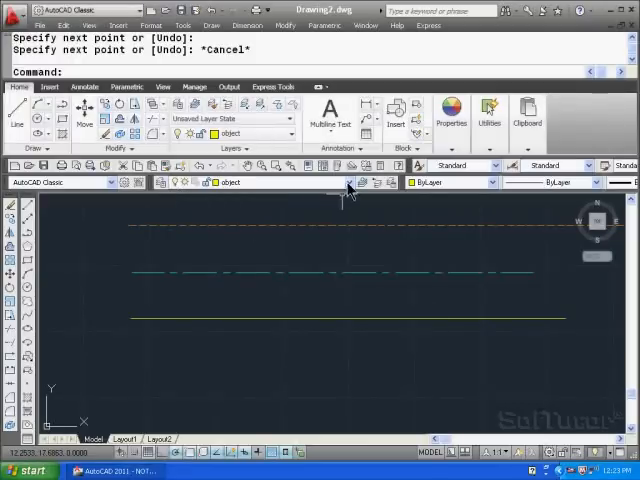
Switch off the center, hidden and then the current object layer from the Layer dropdown
{"action": "left_click", "coordinate": [343, 182]}
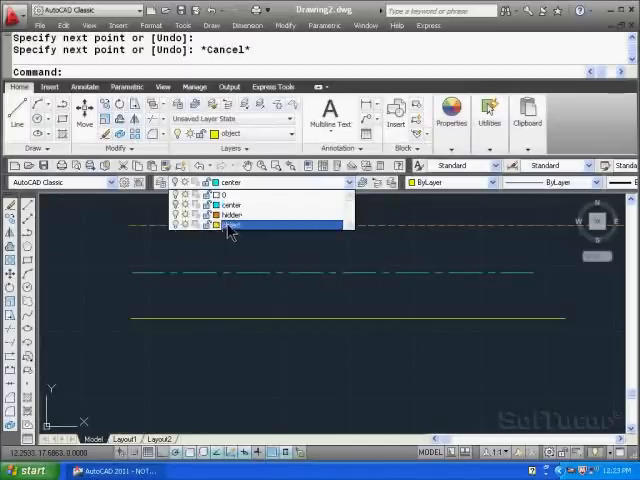
{"action": "left_click", "coordinate": [232, 226]}
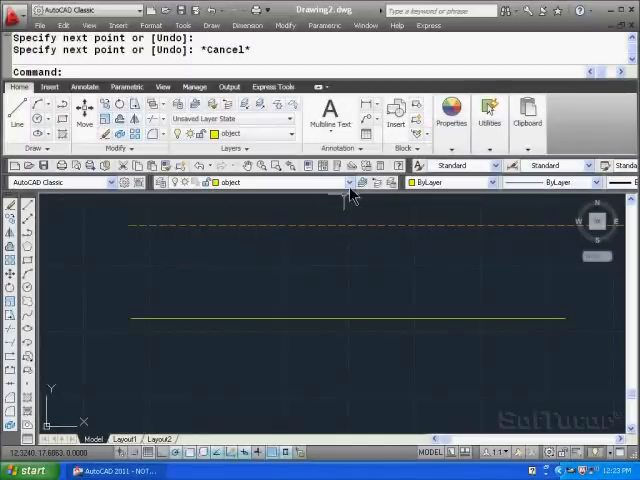
{"action": "left_click", "coordinate": [349, 182]}
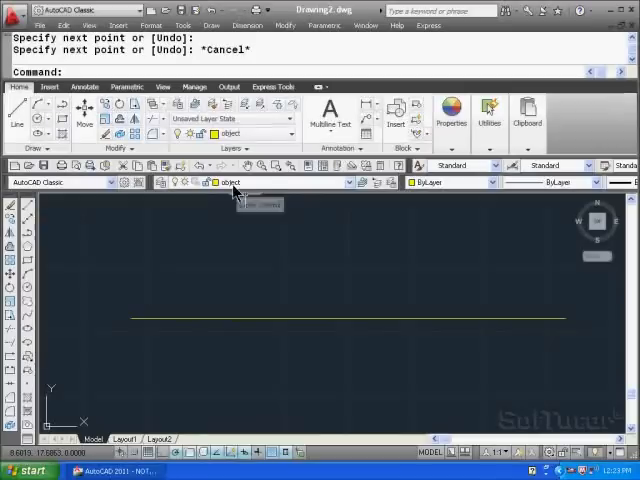
{"action": "mouse_move", "coordinate": [258, 300]}
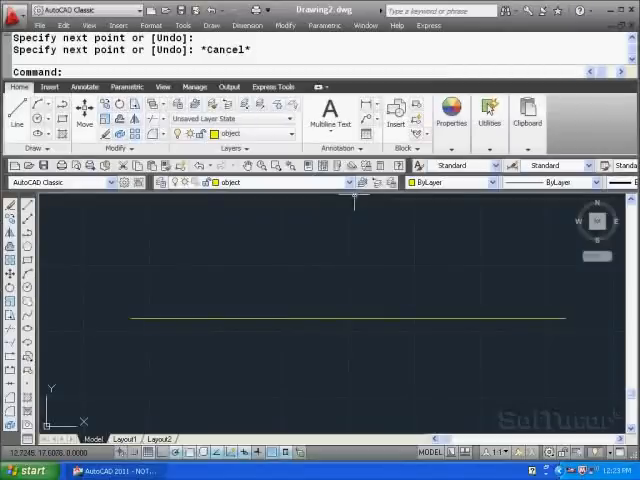
{"action": "left_click", "coordinate": [345, 182]}
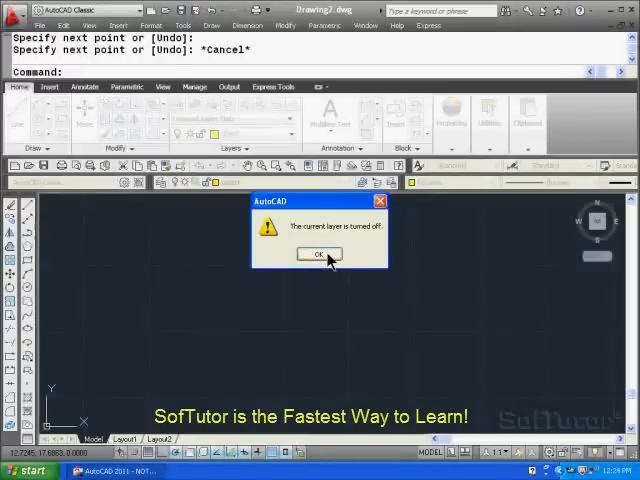
Dismiss the current-layer-off warning and switch object, hidden and center back on
{"action": "left_click", "coordinate": [316, 254]}
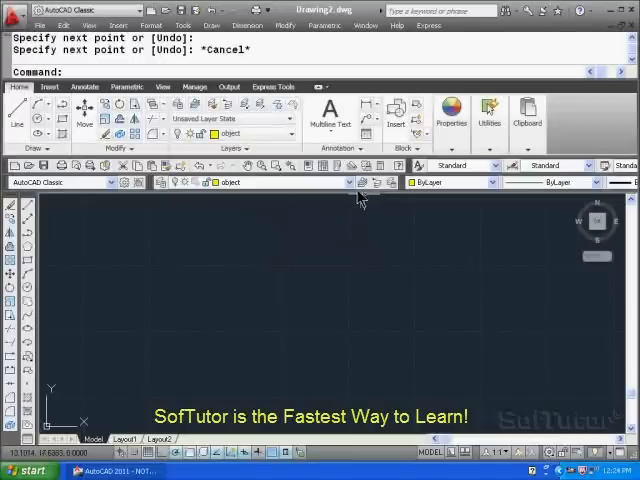
{"action": "left_click", "coordinate": [350, 182]}
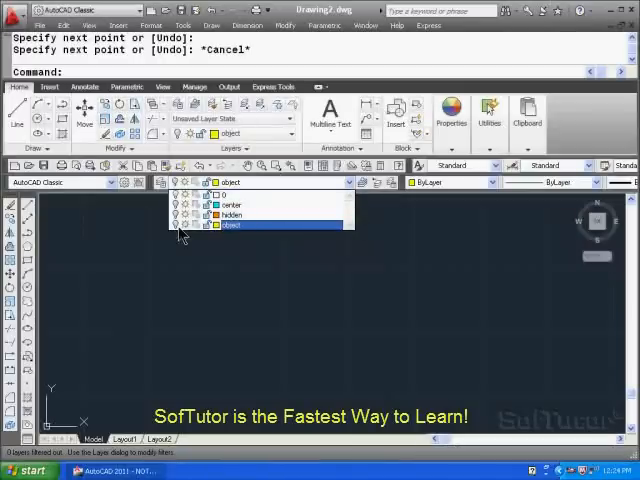
{"action": "left_click", "coordinate": [230, 225]}
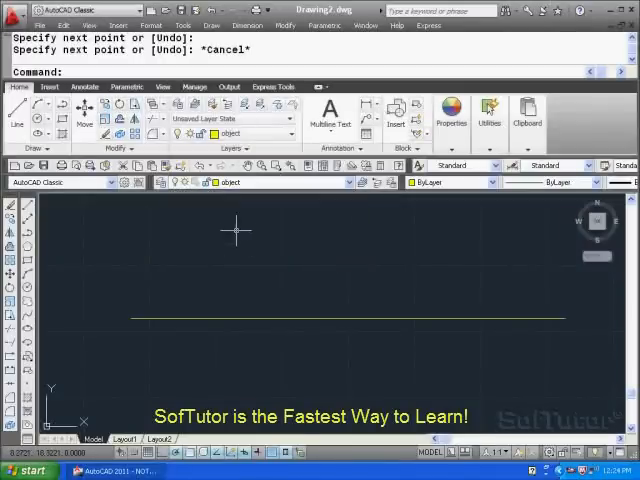
{"action": "left_click", "coordinate": [345, 182]}
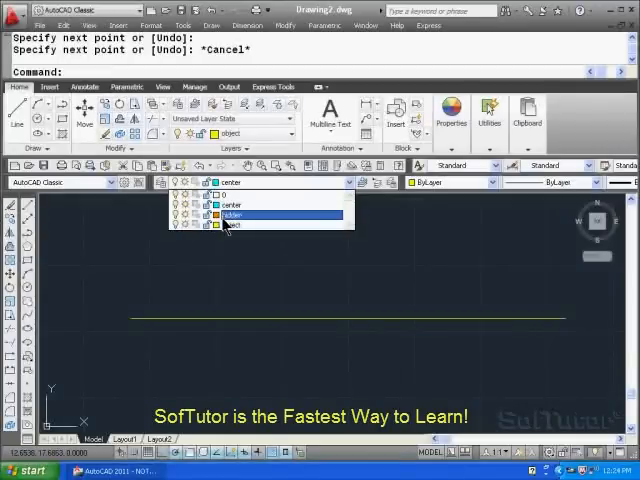
{"action": "left_click", "coordinate": [232, 214]}
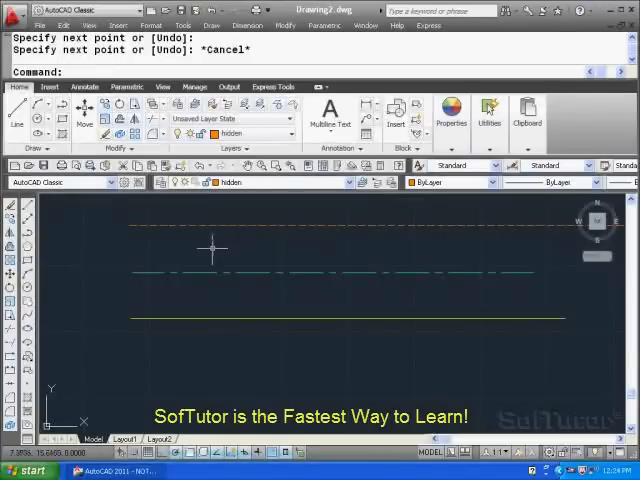